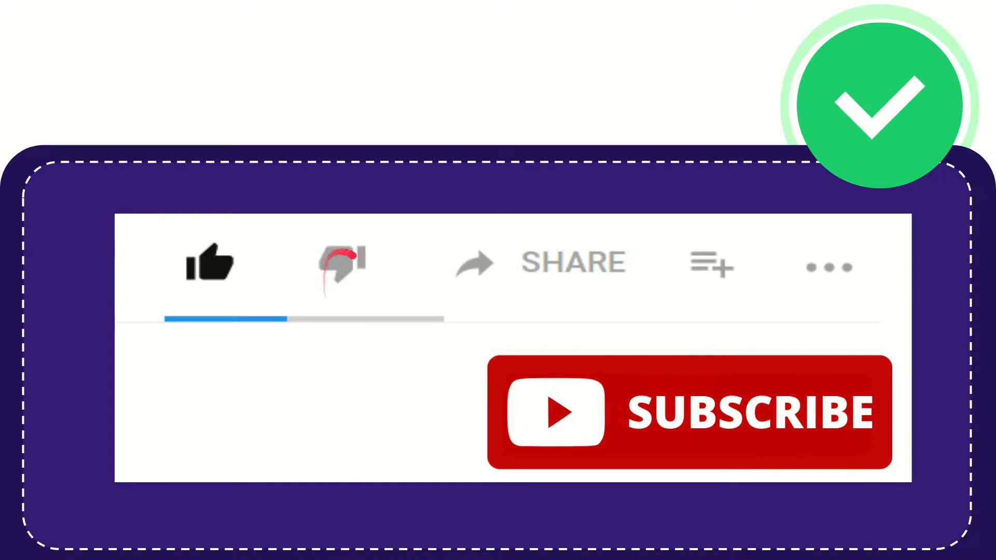
{"action": "left_click", "coordinate": [340, 263]}
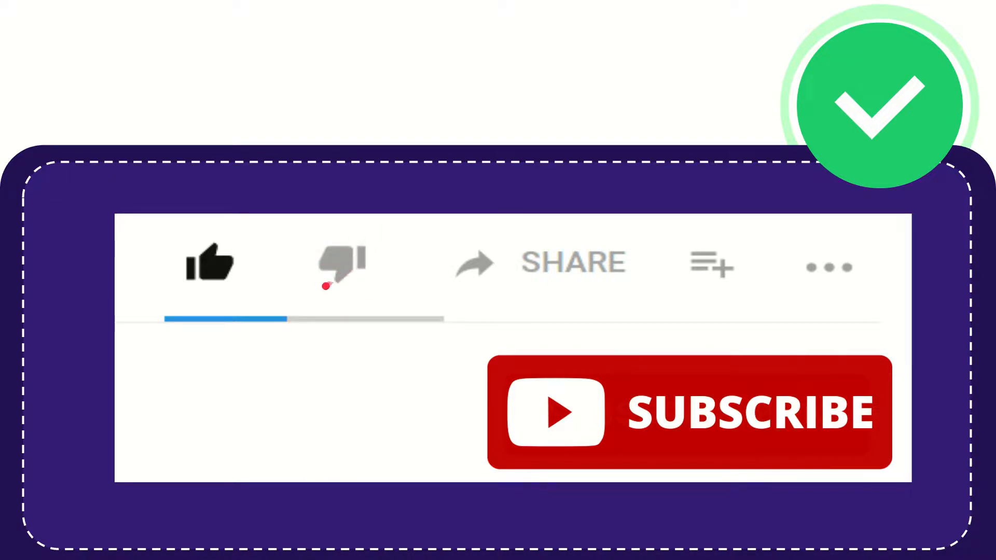